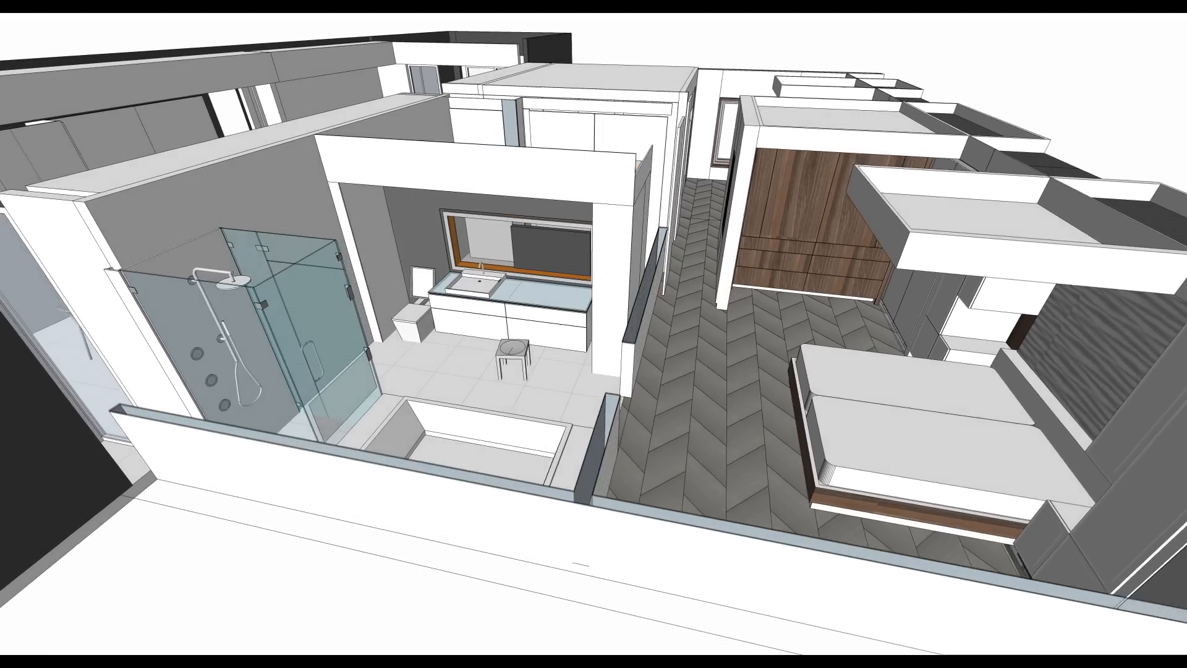
- Orbit down to a low view over the front wall toward the bathroom and bedroom
left_click_drag(594, 334, 594, 424)
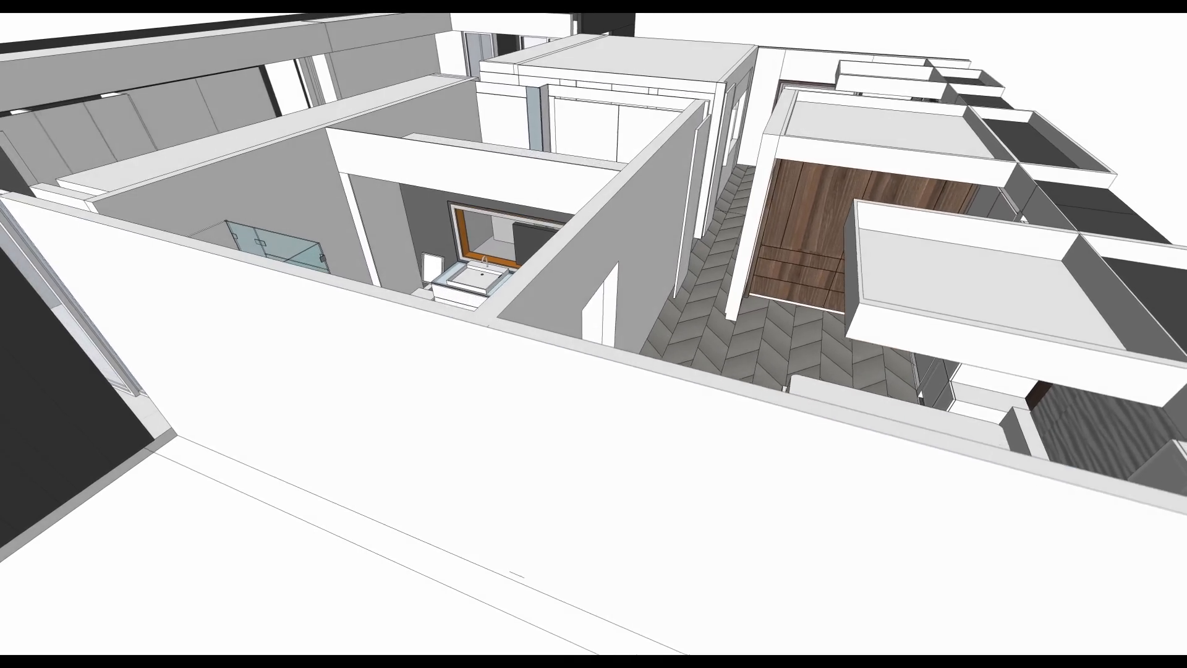